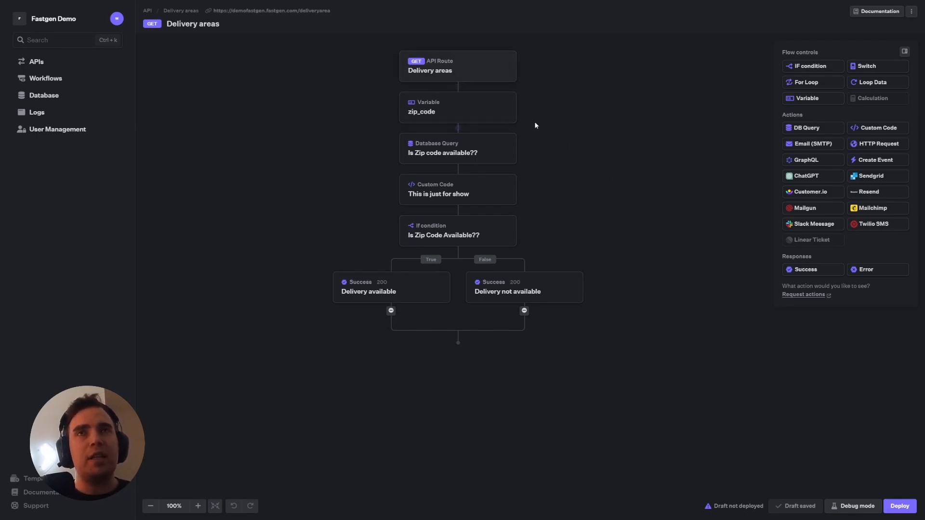
mouse_move(478, 117)
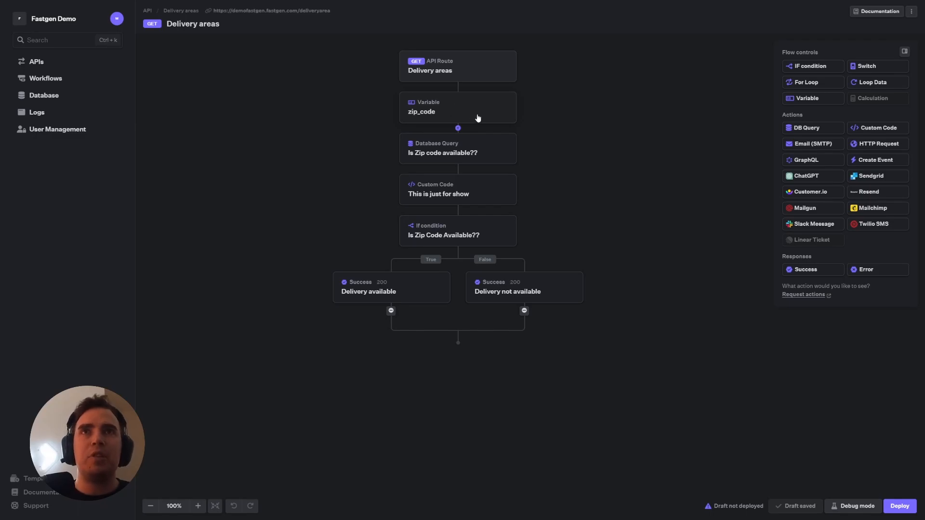
mouse_move(478, 152)
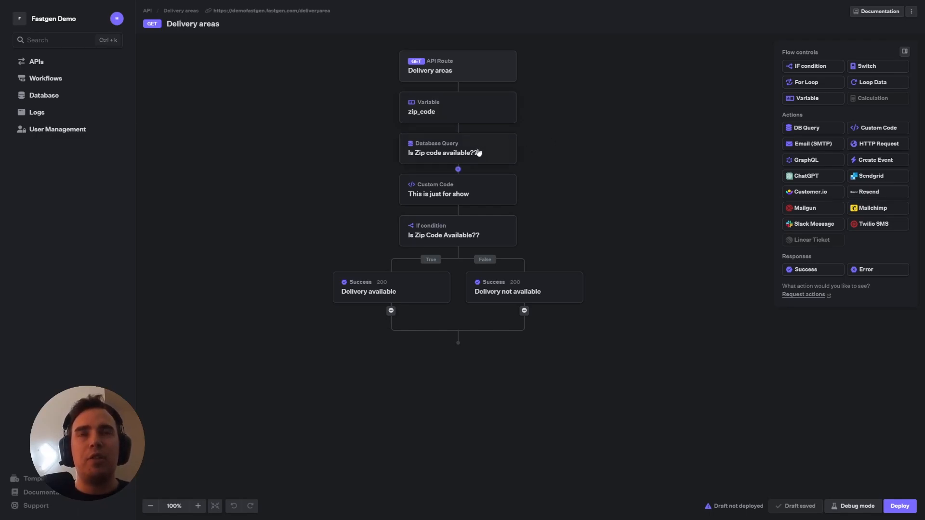
mouse_move(471, 152)
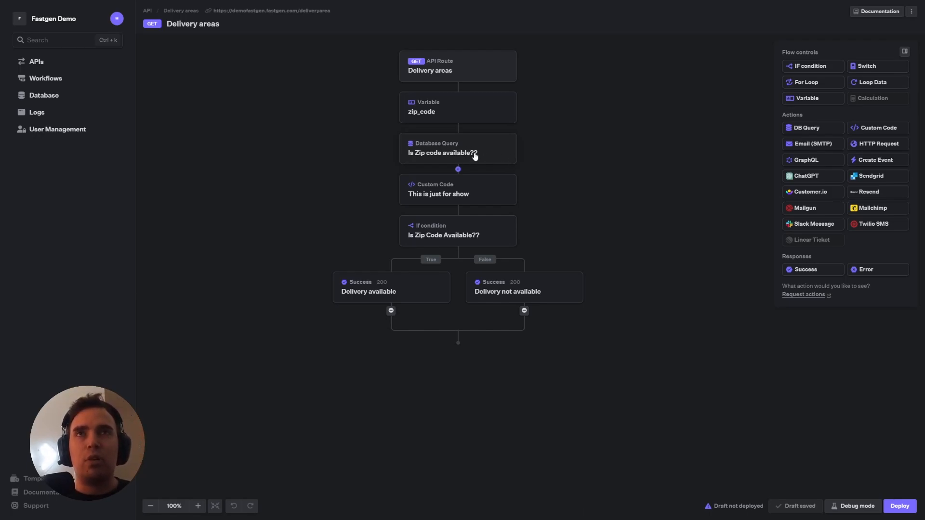
mouse_move(441, 194)
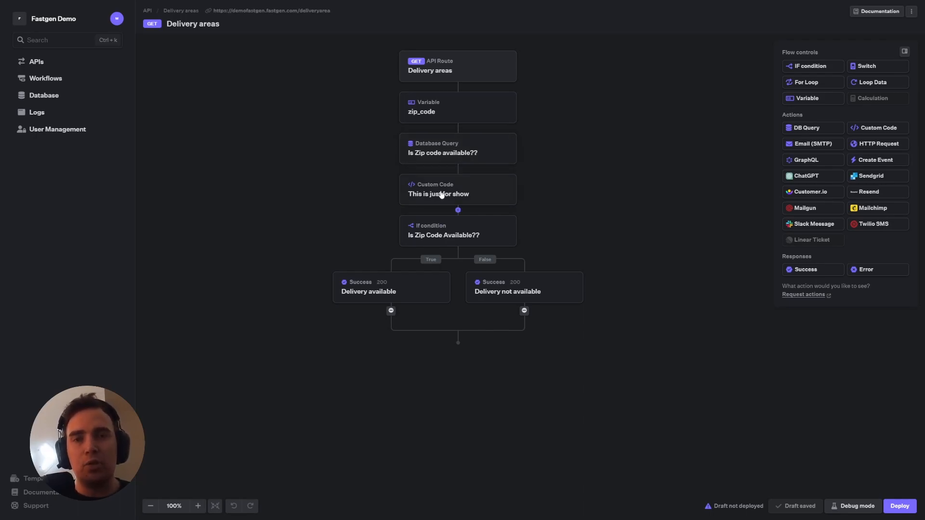
mouse_move(430, 202)
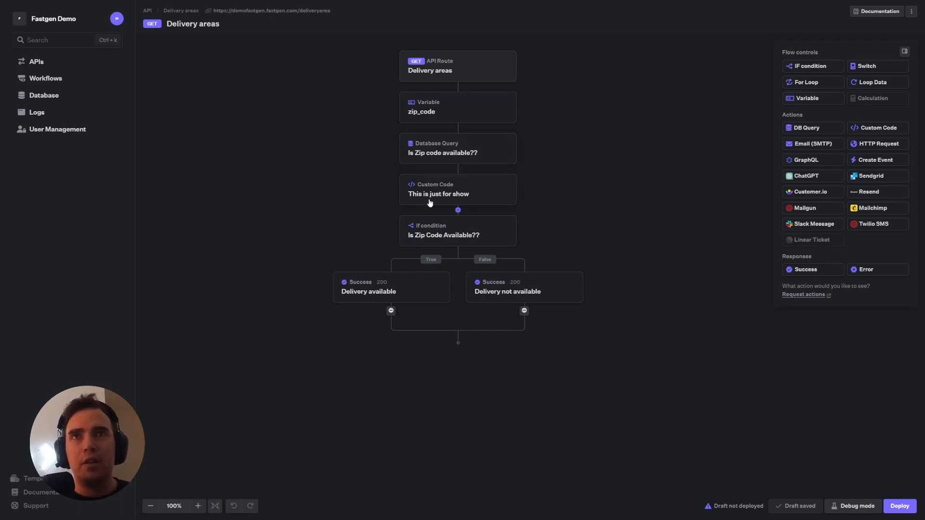
mouse_move(449, 232)
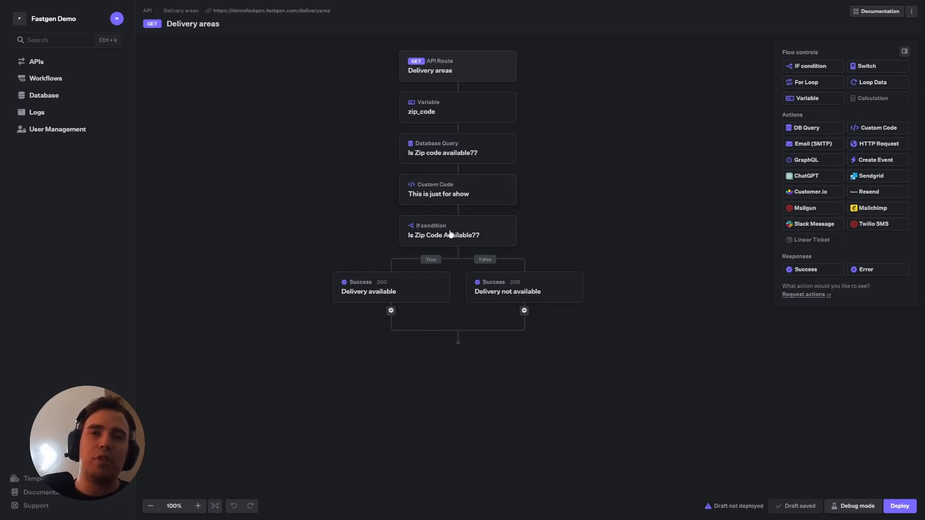
mouse_move(434, 242)
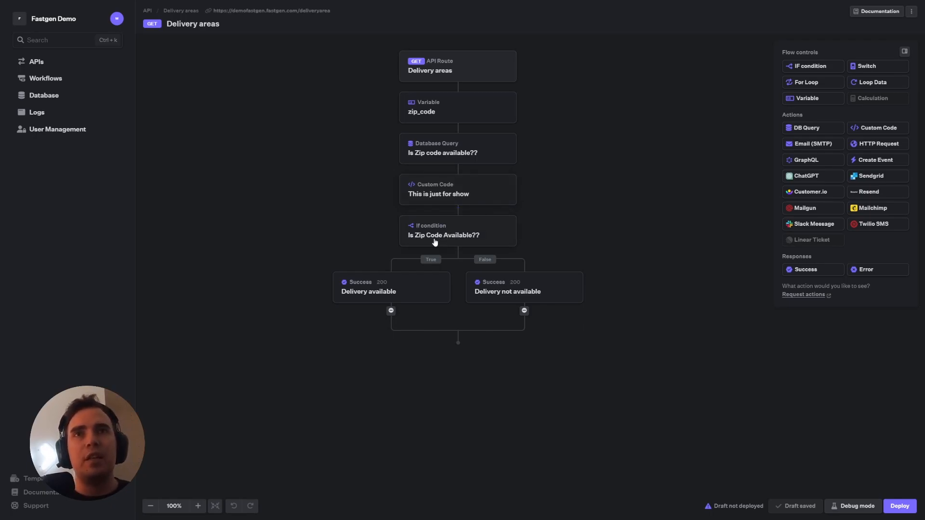
mouse_move(460, 230)
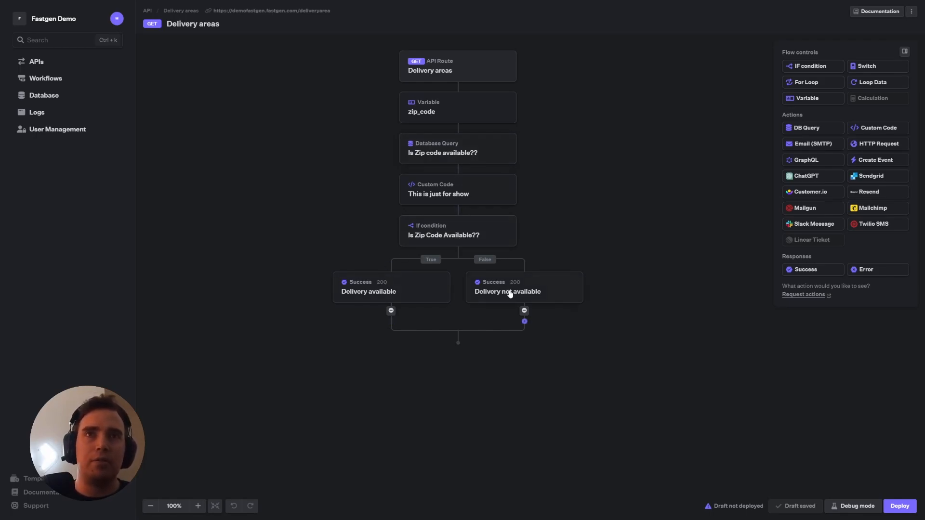
mouse_move(568, 291)
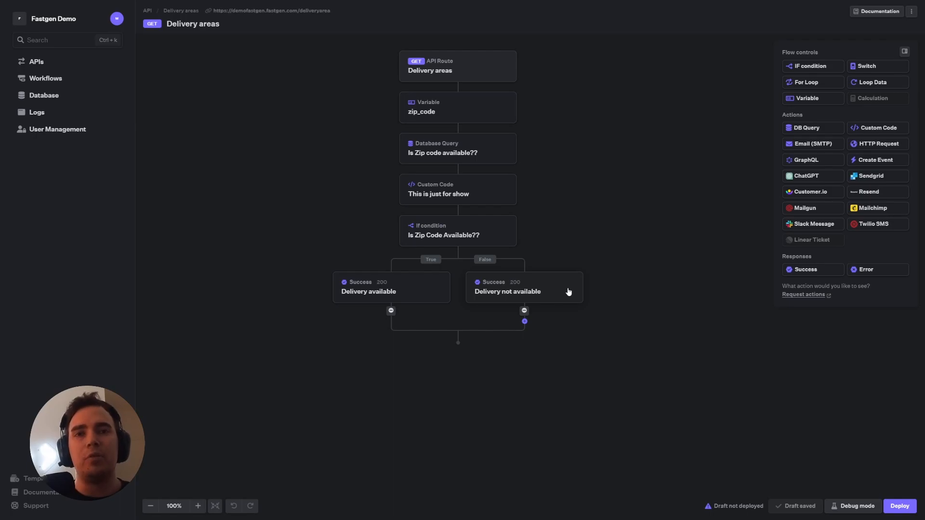
mouse_move(809, 474)
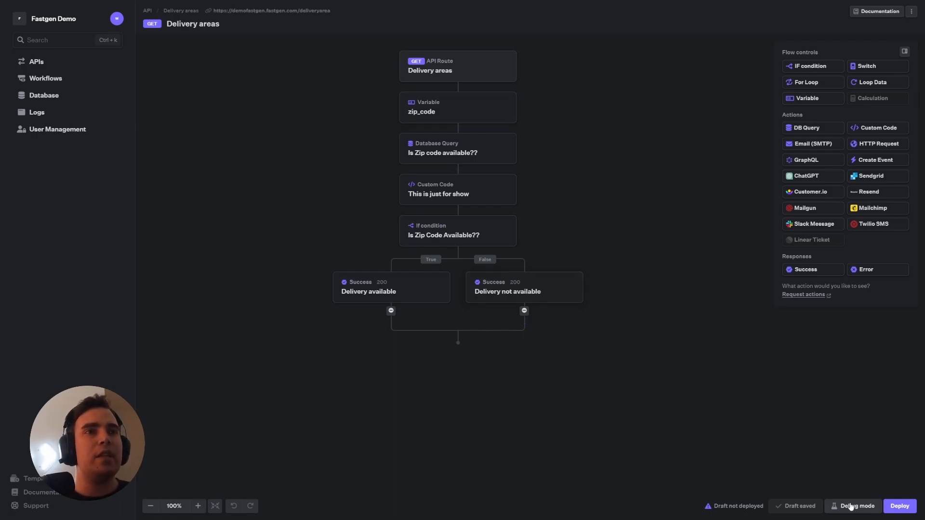
click(855, 506)
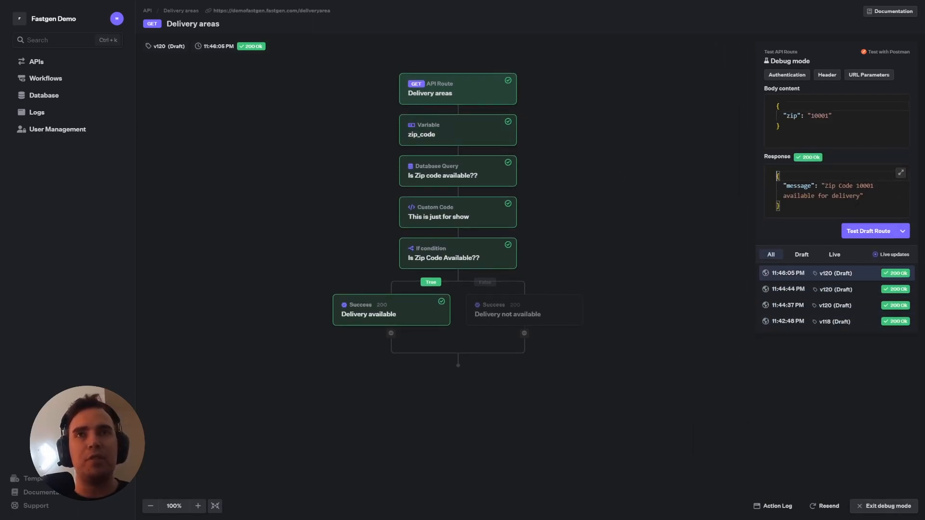
click(886, 506)
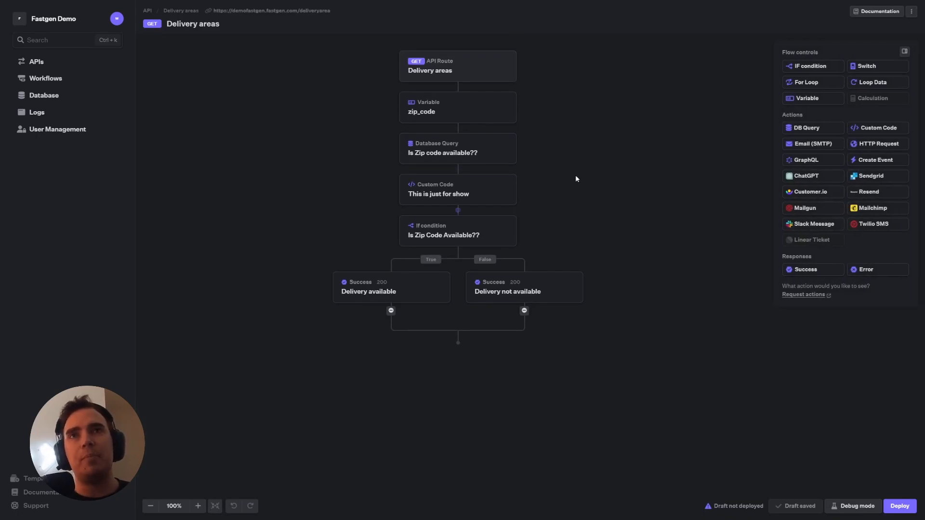
click(457, 107)
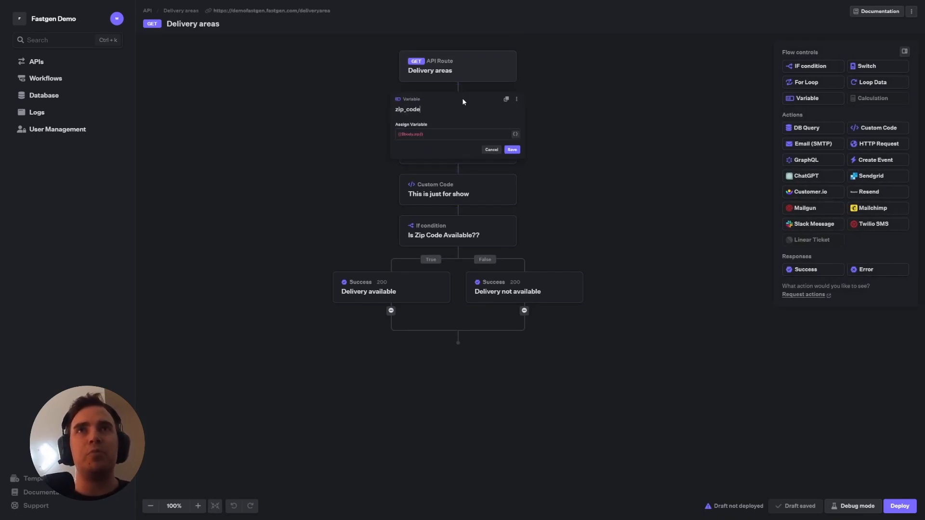
click(457, 134)
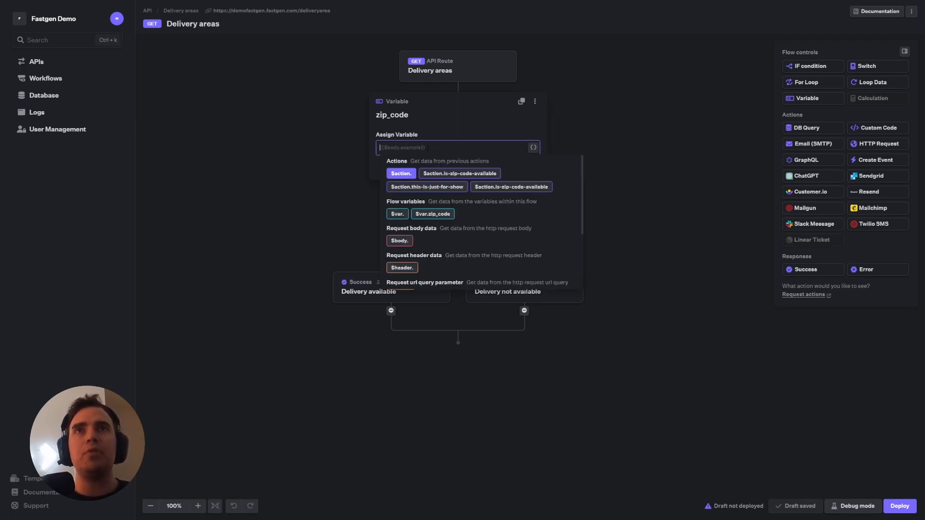
click(531, 148)
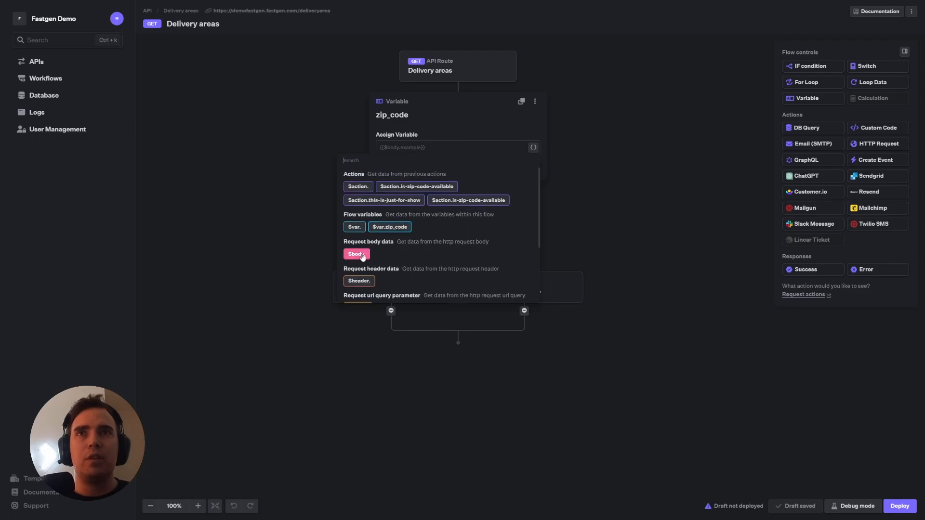
click(356, 255)
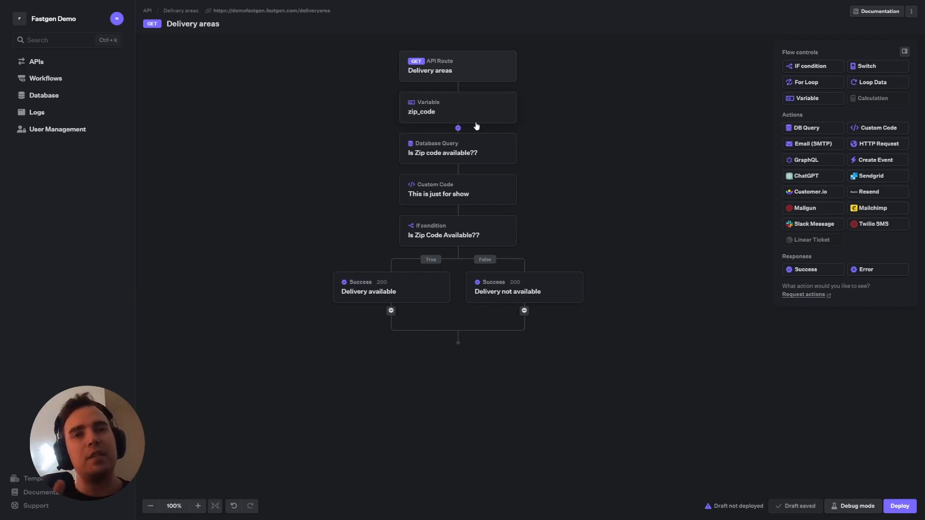
mouse_move(483, 125)
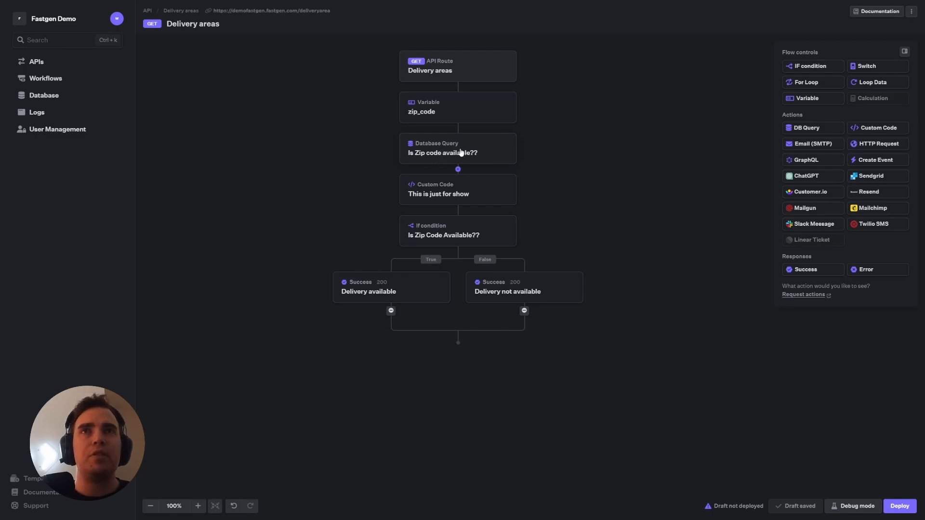
Re-insert WHERE zip_code = {{$var.zip_code}} into the delivery_areas availability SQL and save changes
click(442, 153)
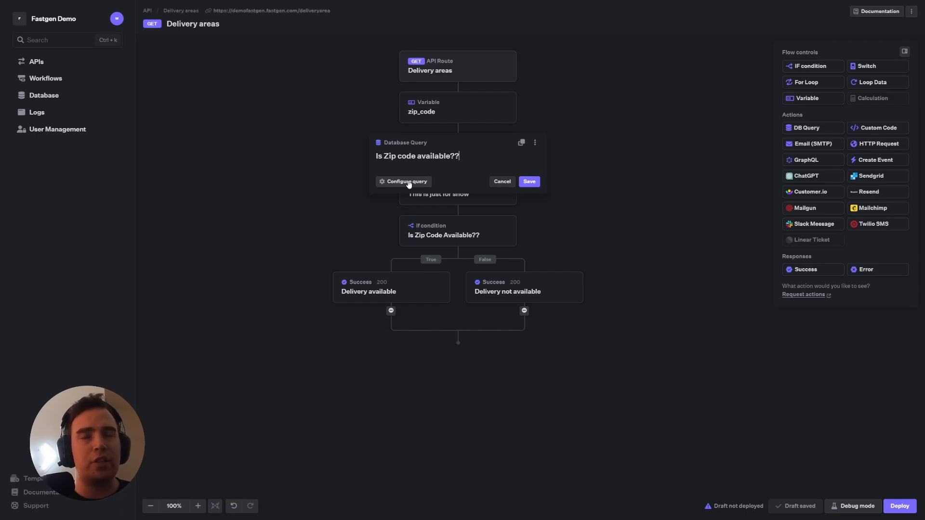
click(406, 181)
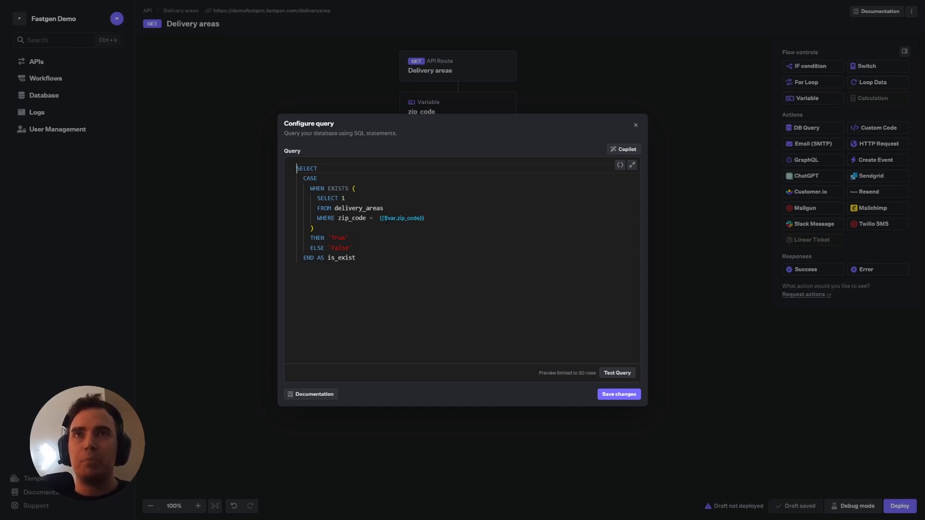
mouse_move(438, 111)
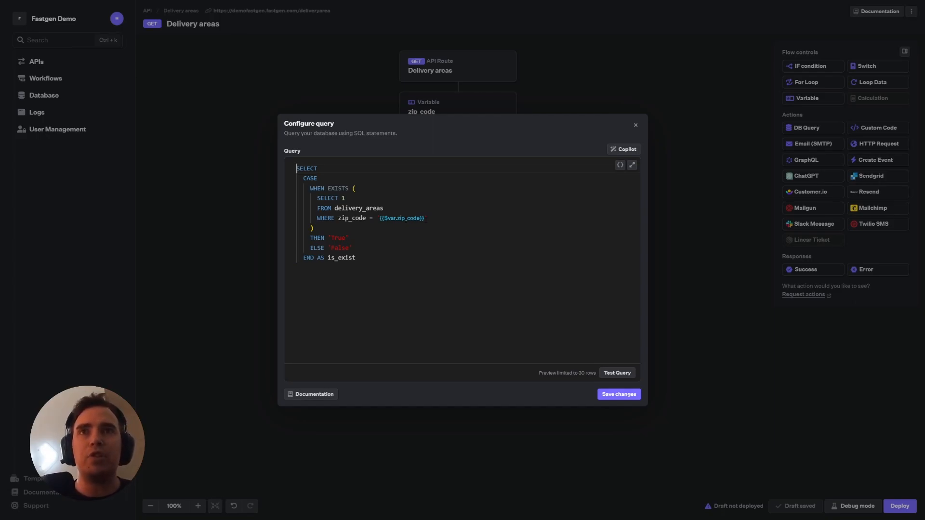
double_click(403, 218)
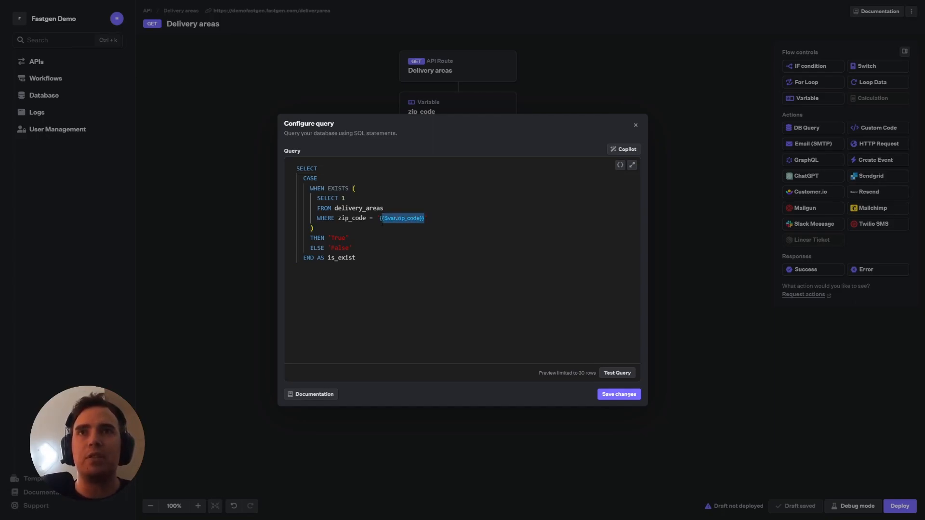
key(Delete)
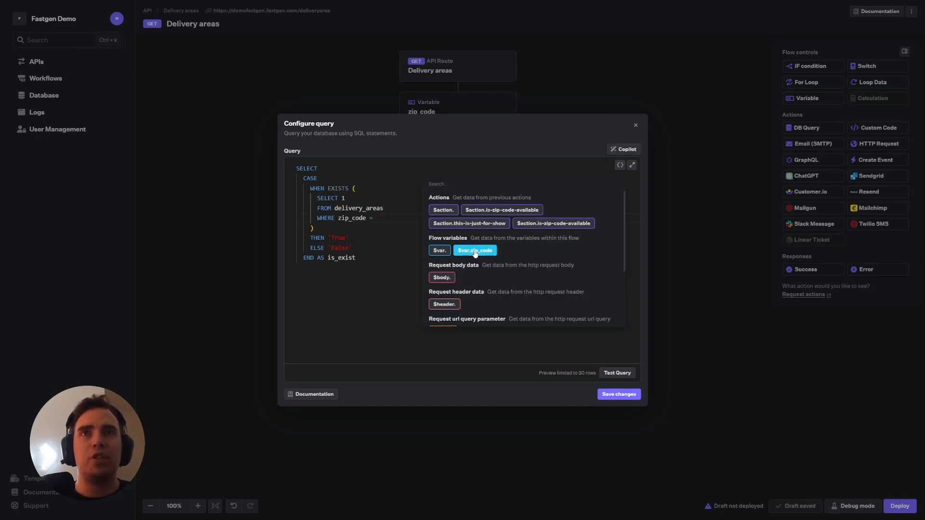
click(475, 251)
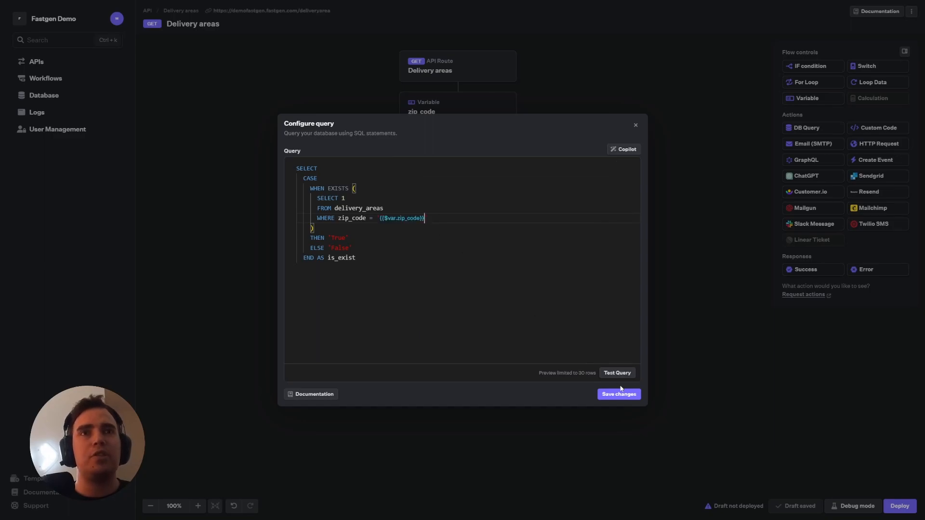
click(618, 394)
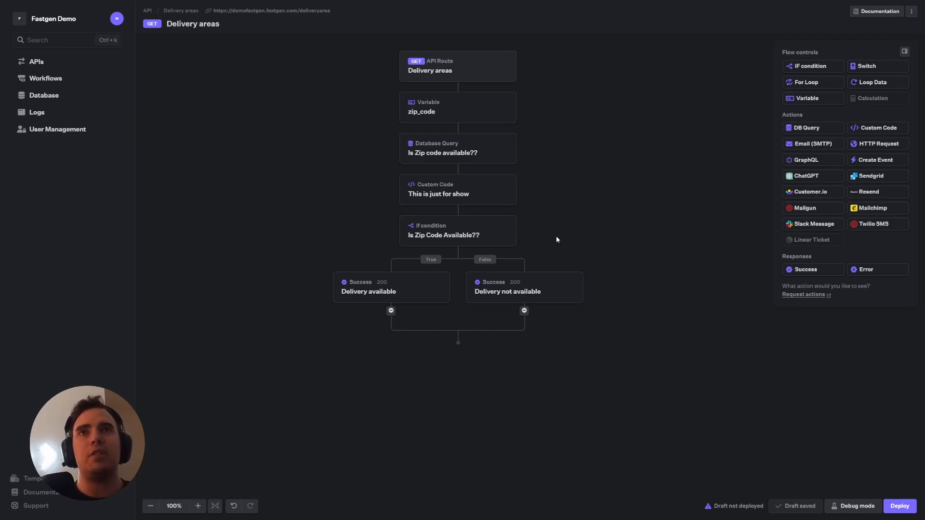
Test-run the 'This is just for show' code step, returning hello: 10001 from the zip_code variable
click(438, 189)
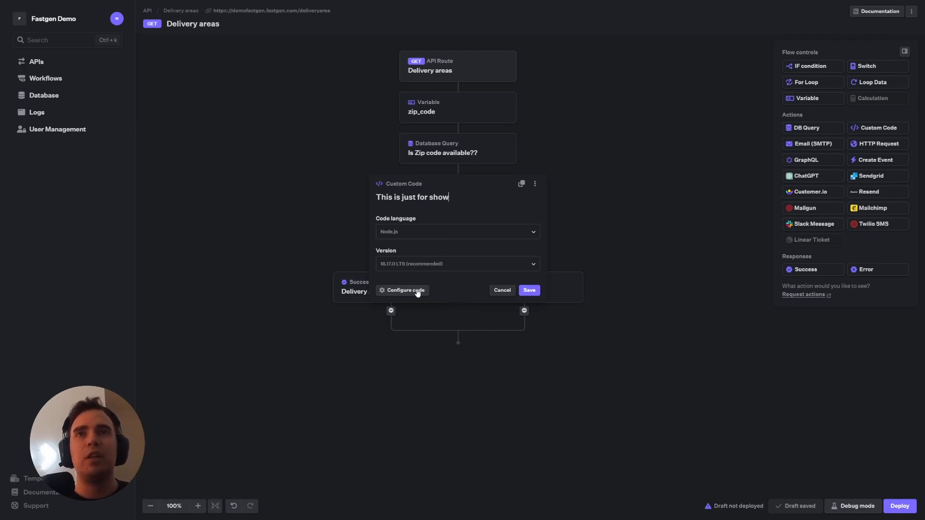
click(406, 290)
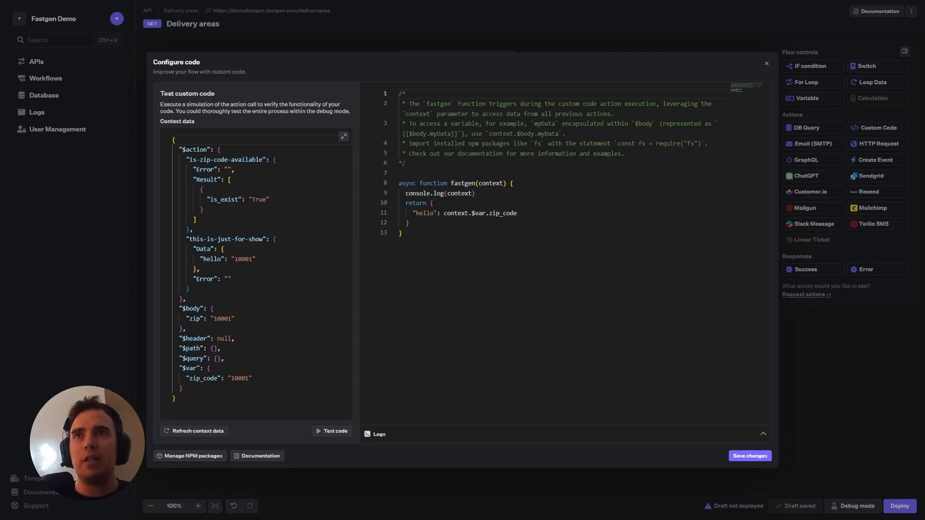
click(401, 94)
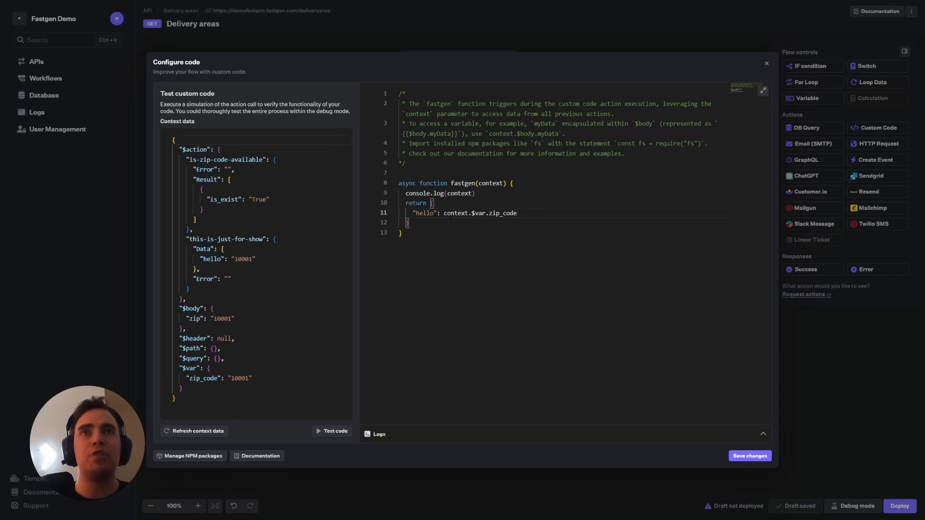
mouse_move(465, 193)
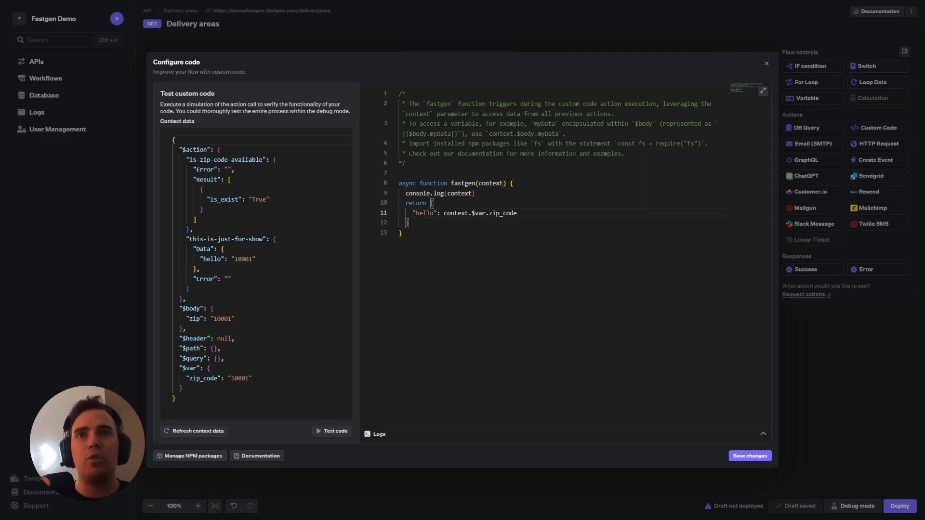
mouse_move(335, 430)
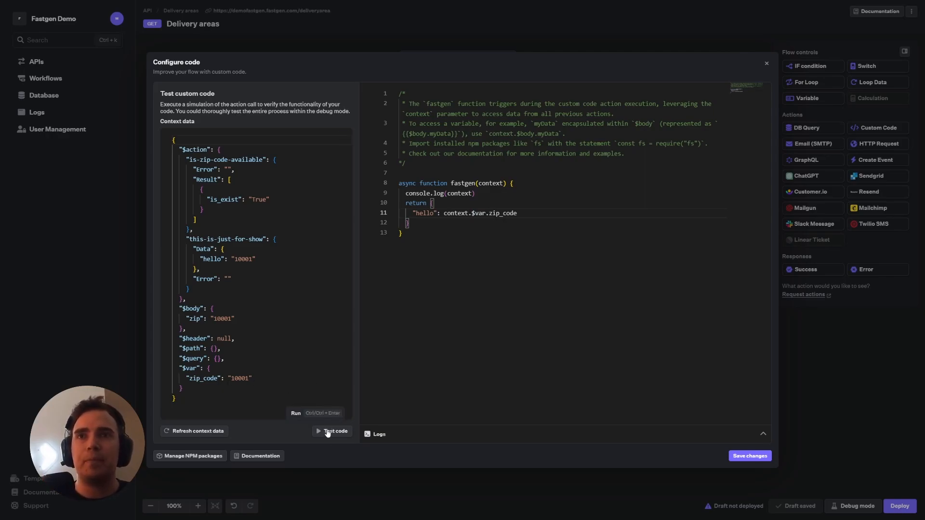
click(334, 431)
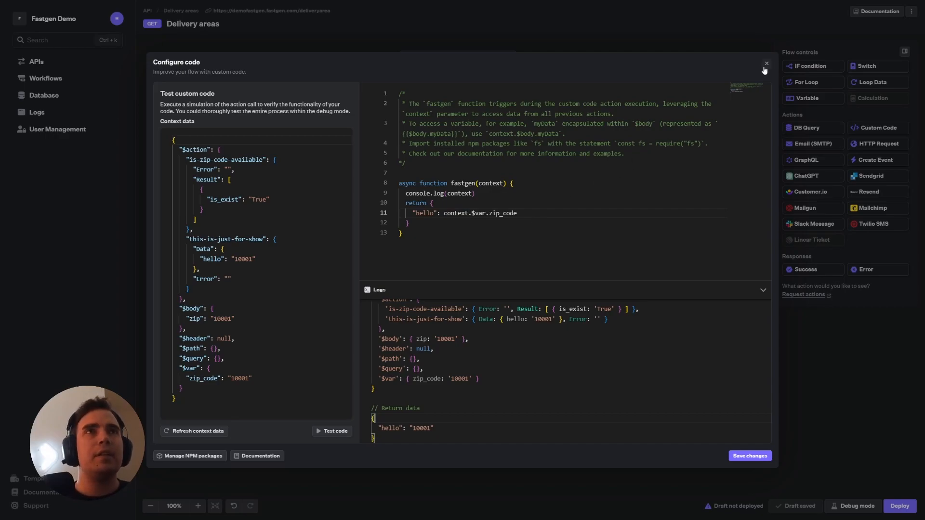
Close the Configure code dialog without saving, back to the Delivery areas flow
click(766, 64)
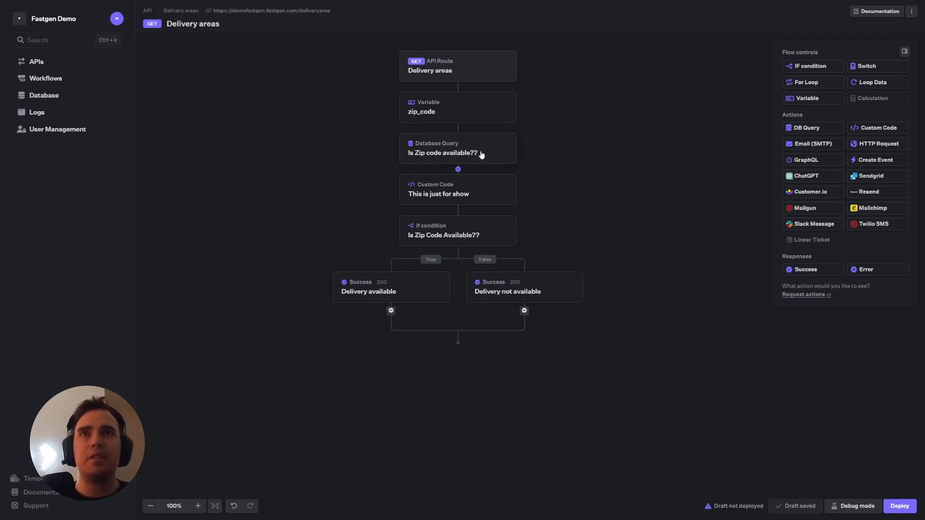
mouse_move(466, 182)
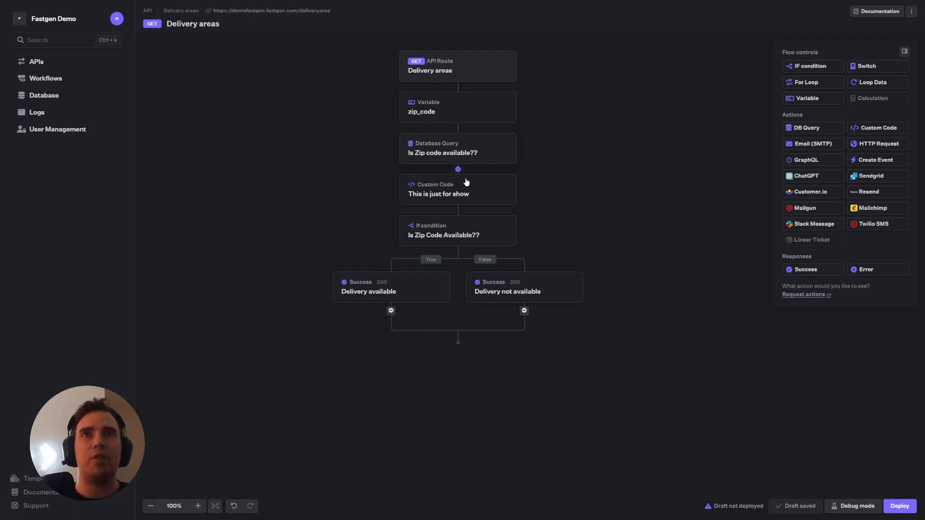
mouse_move(474, 229)
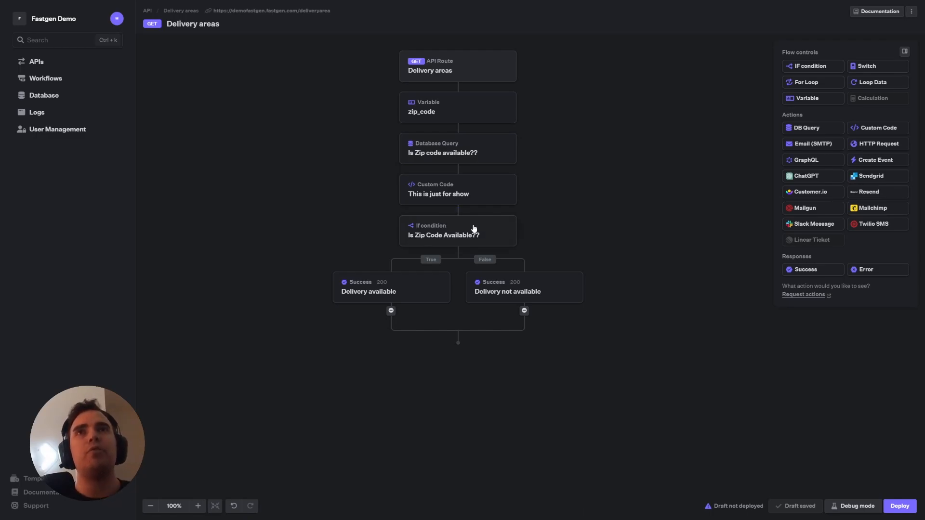
mouse_move(453, 244)
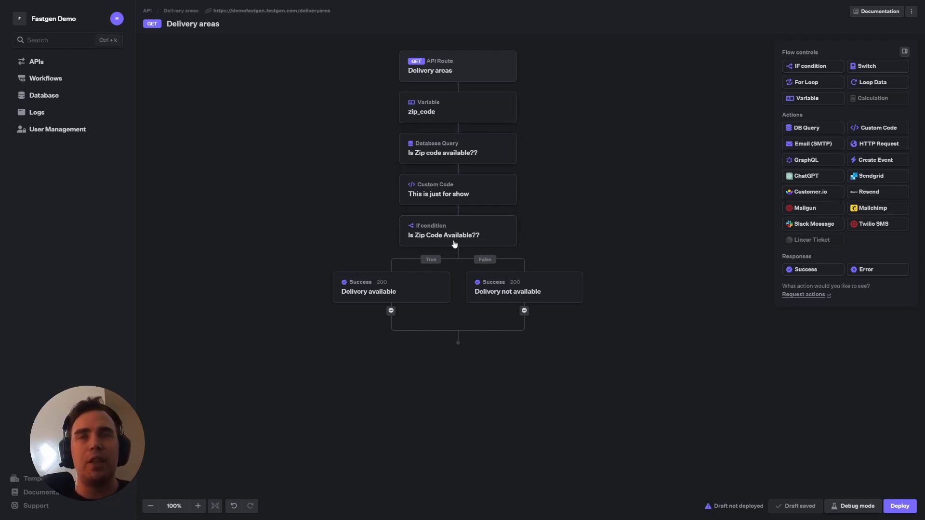
mouse_move(465, 240)
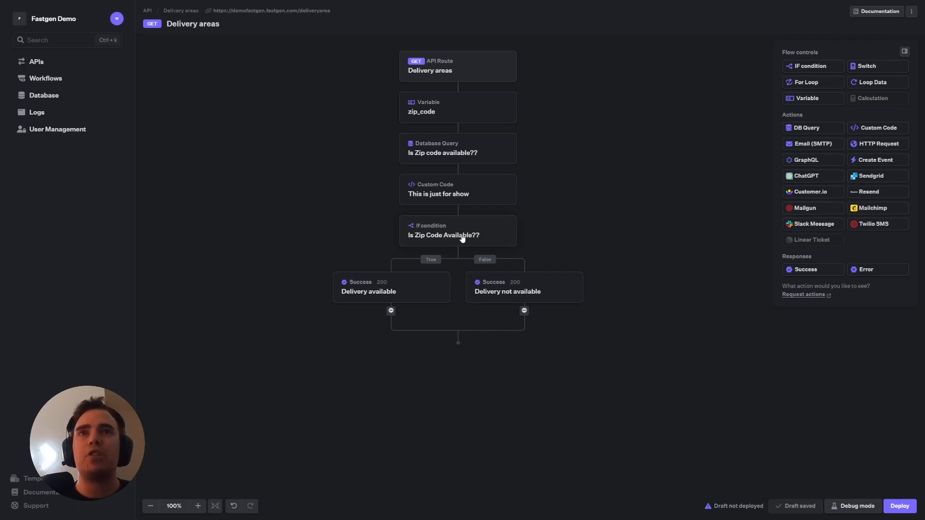
mouse_move(480, 204)
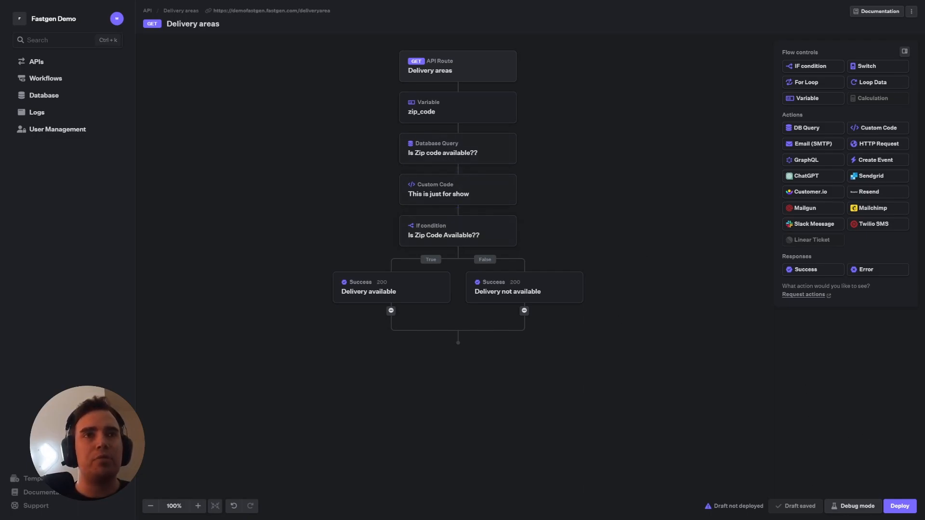
Debug-run the draft route with zip 10001 and view the Database Query output showing is_exist True
click(870, 231)
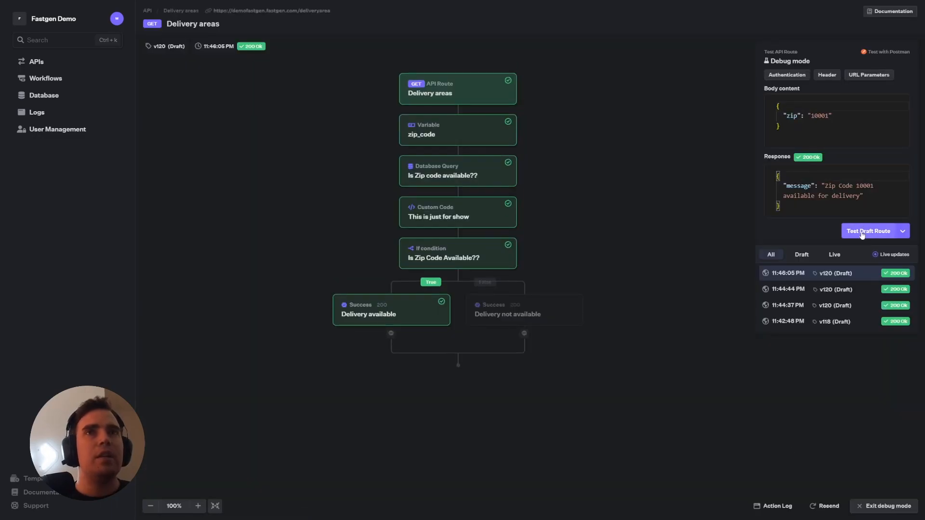
click(872, 231)
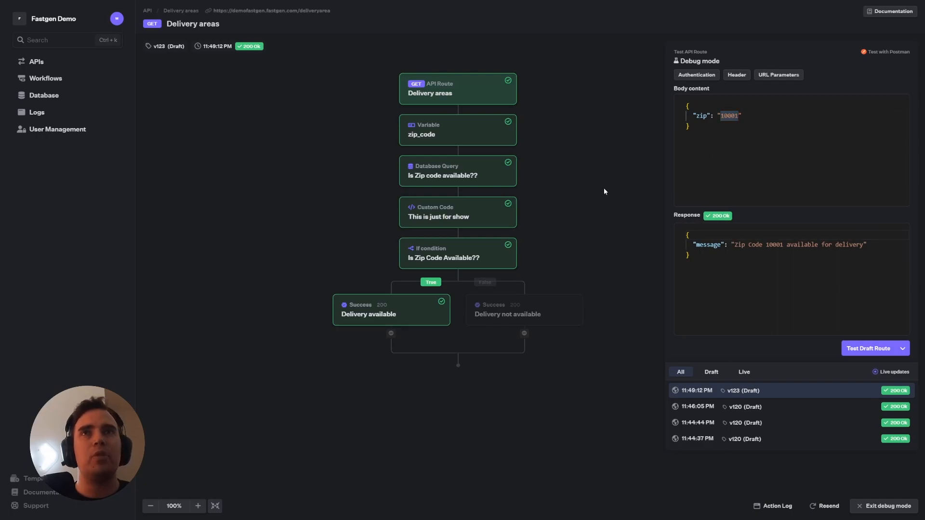
click(457, 171)
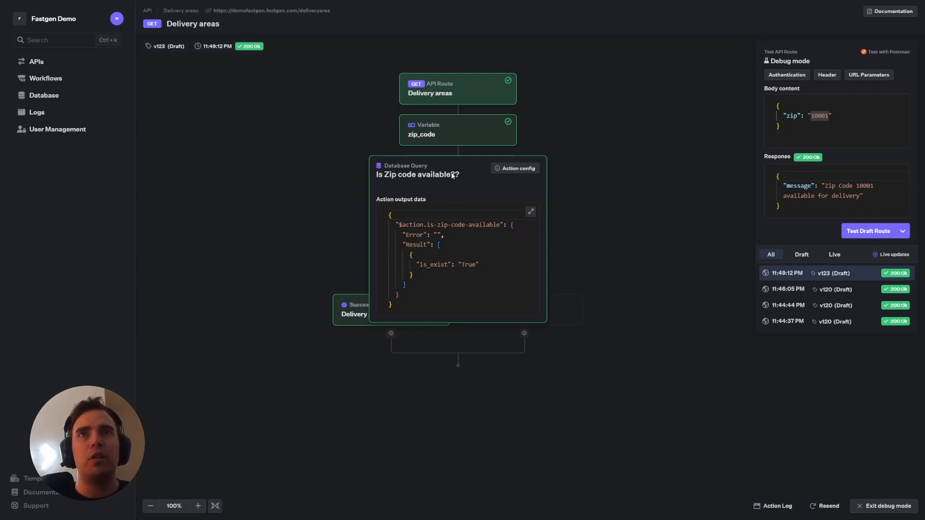
text(?)
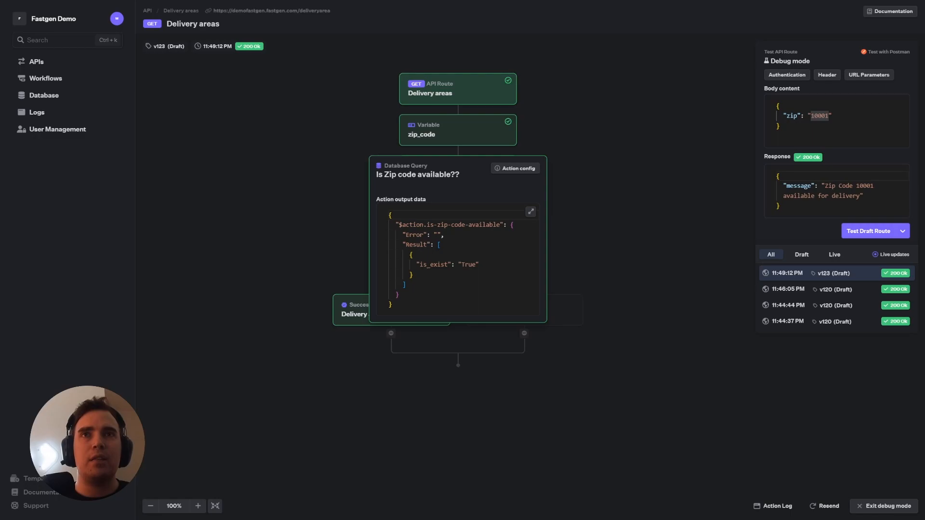
mouse_move(433, 264)
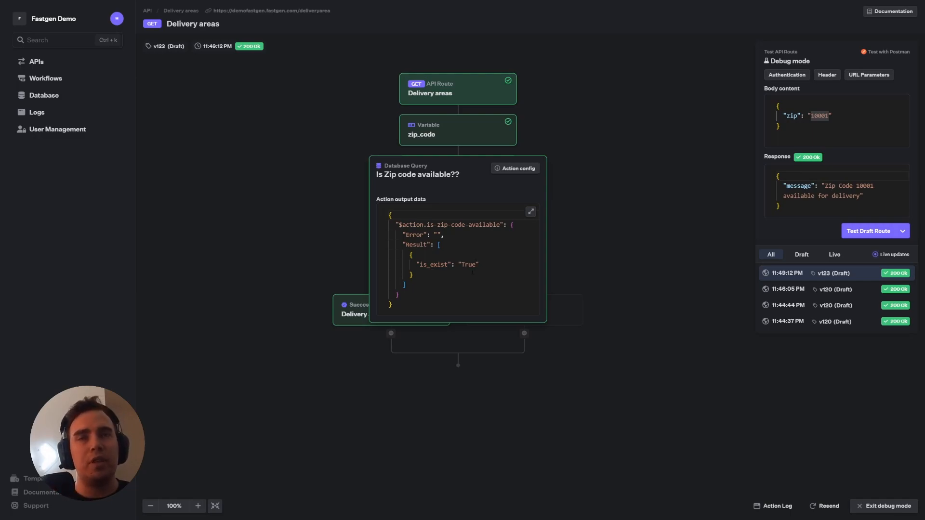
Exit debug mode and edit the Delivery available message to "Zip Code {{$var.zip_code}} available for delivery"
click(887, 506)
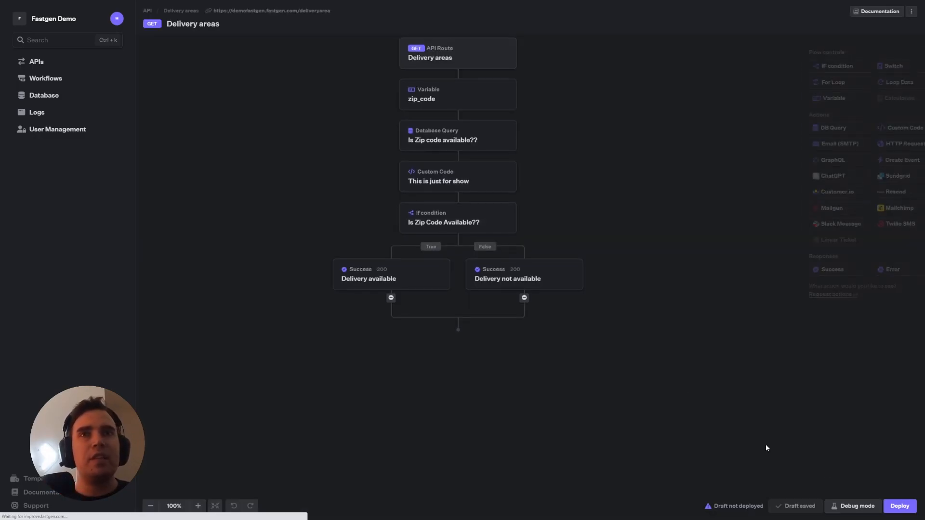
click(443, 217)
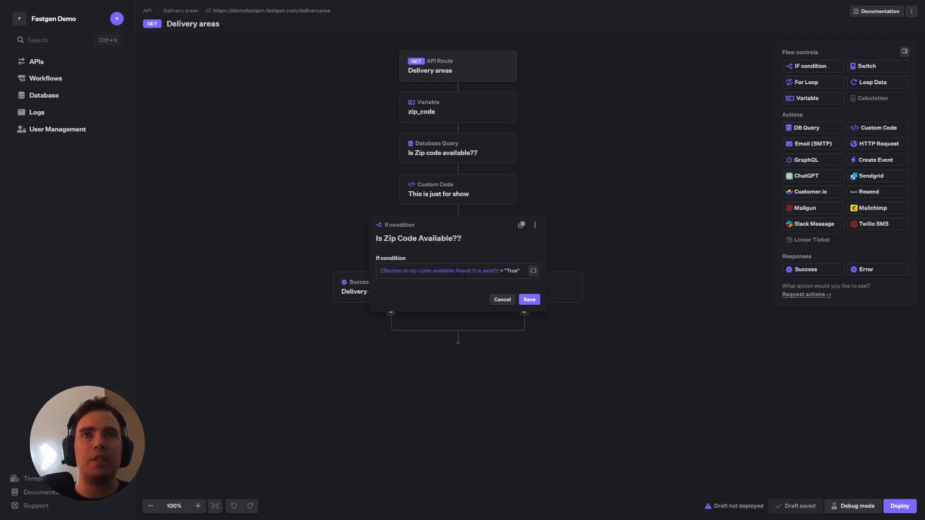
click(418, 238)
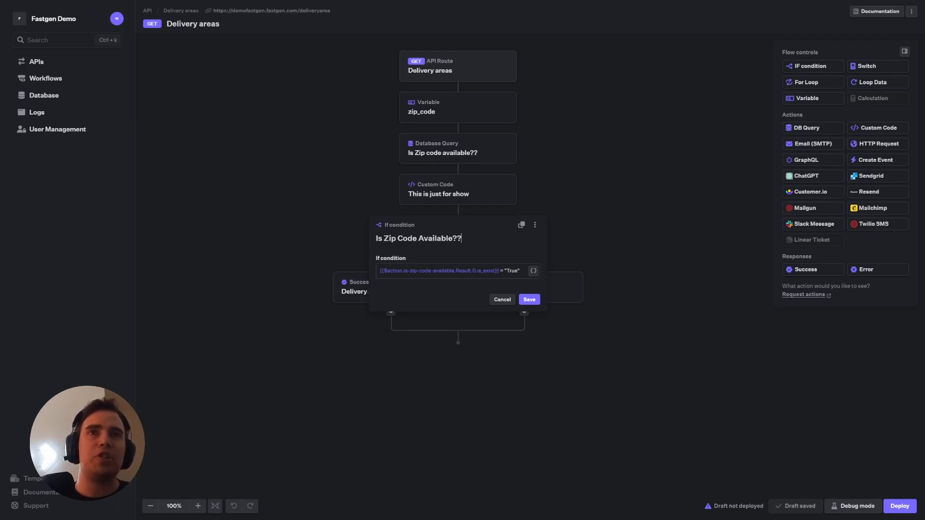
mouse_move(626, 255)
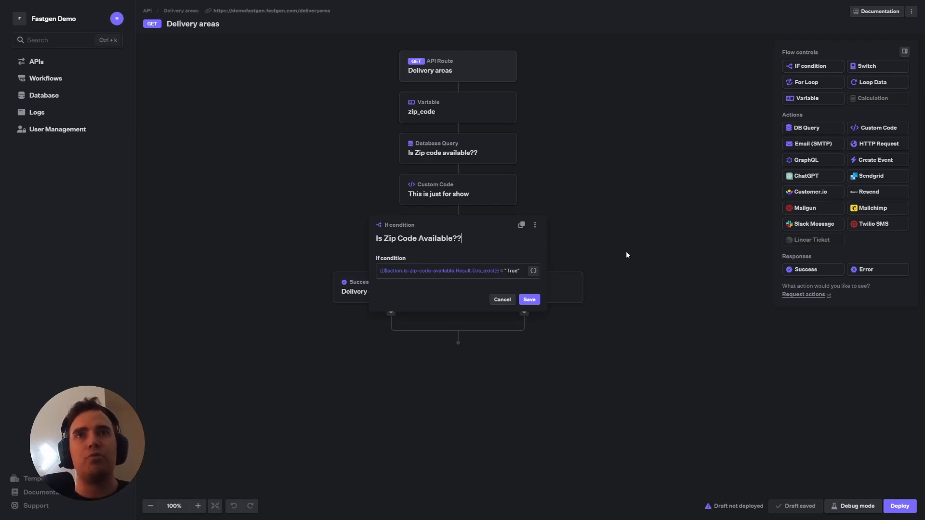
click(528, 299)
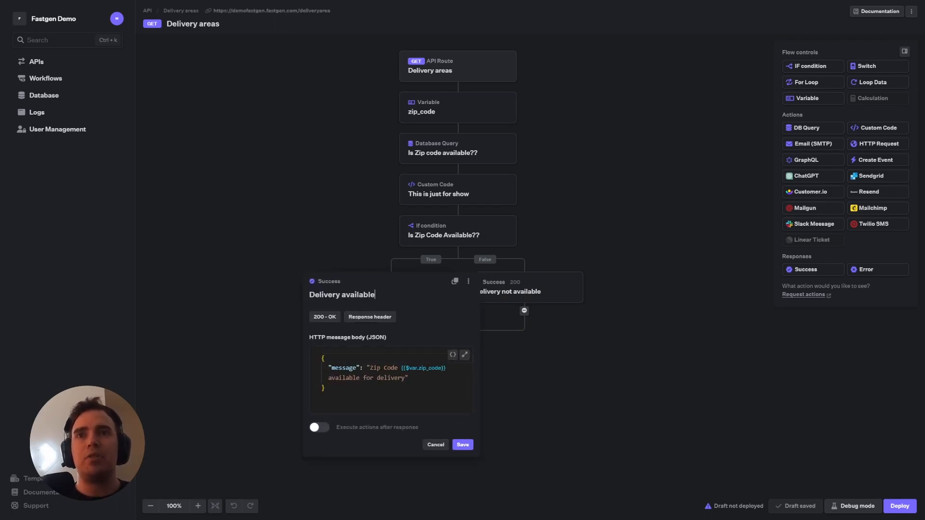
Debug-test with zip 10001 (available) and 35464 (not available), then leave debug mode
click(462, 445)
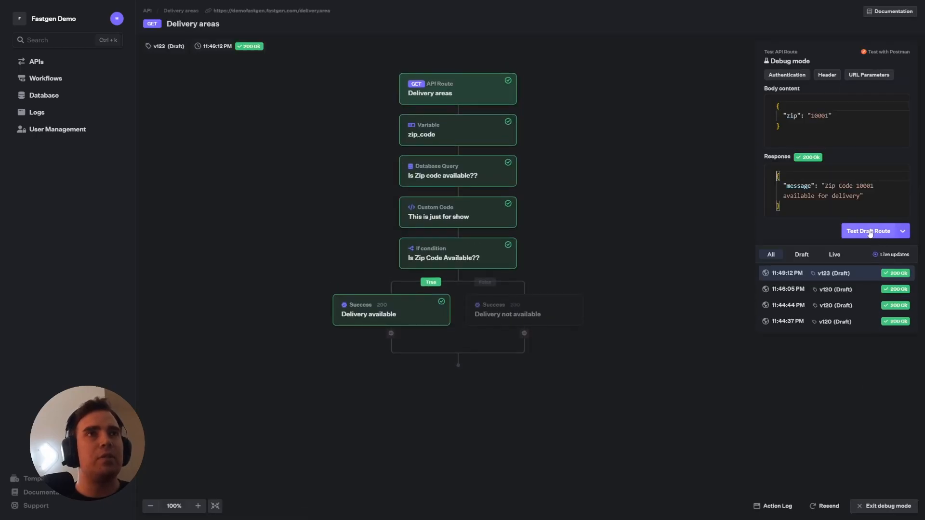
click(871, 230)
text(3546)
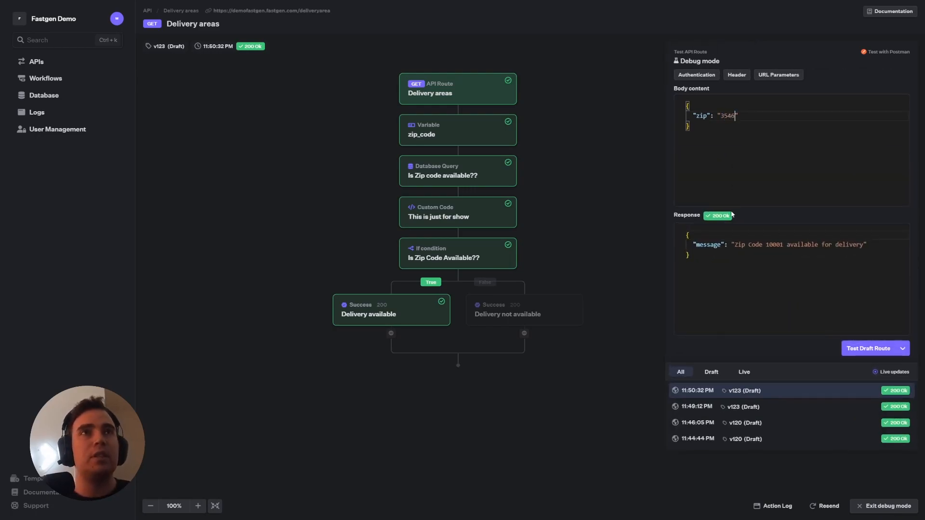
click(868, 348)
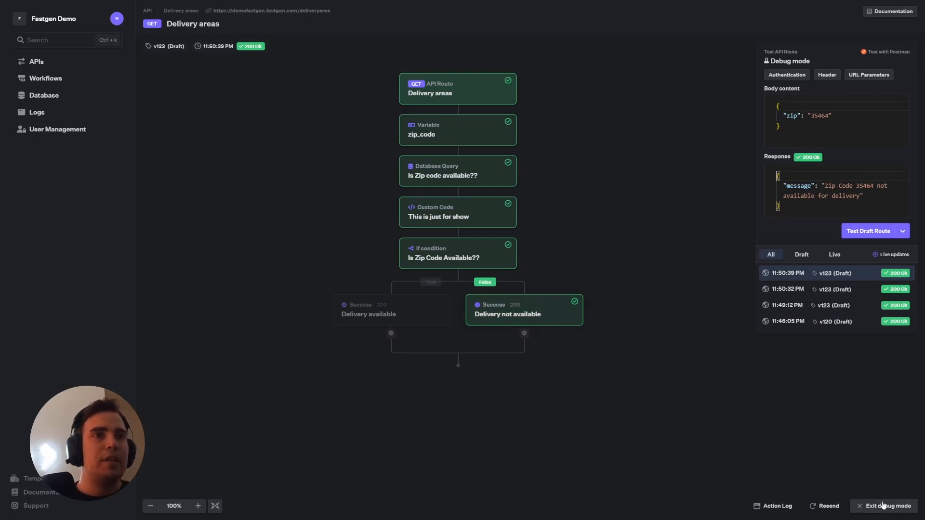
click(887, 505)
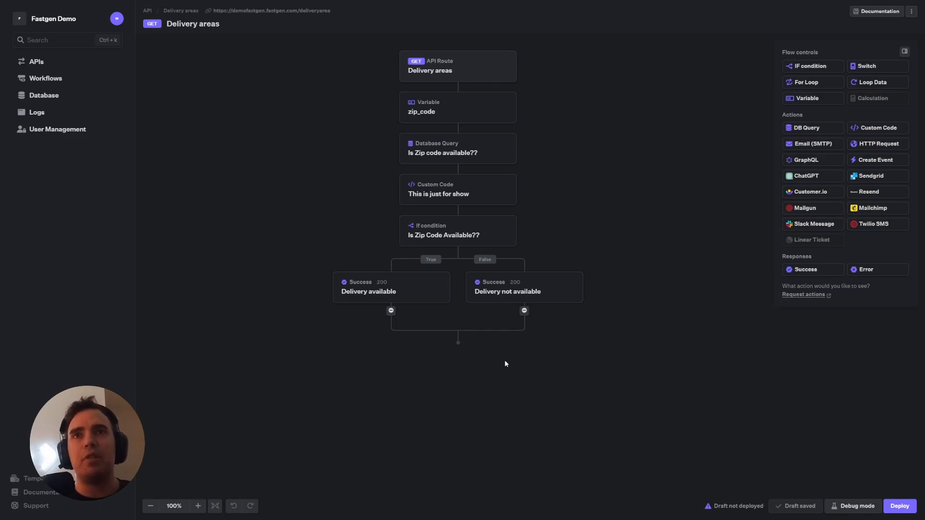
Add "item": "{{$query.item}}" to the Delivery available JSON body and save it
click(368, 287)
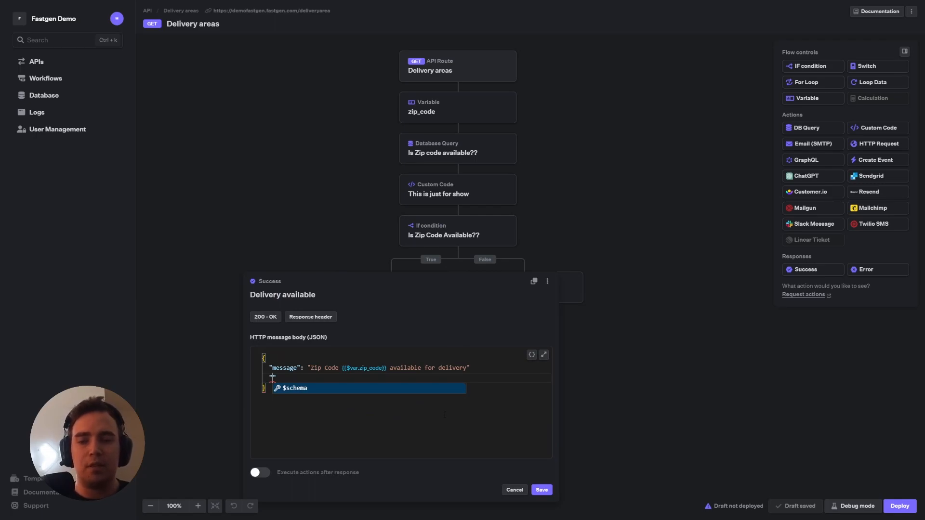
text("item":)
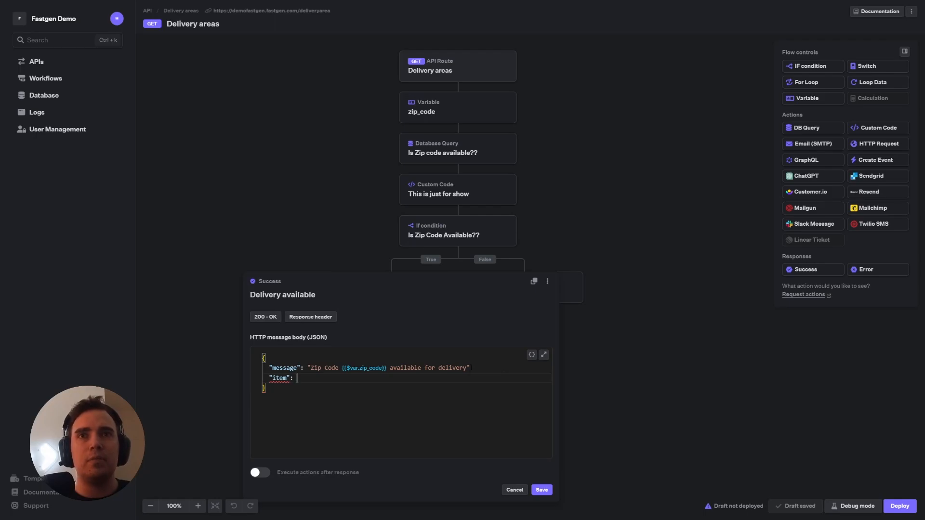
text(,)
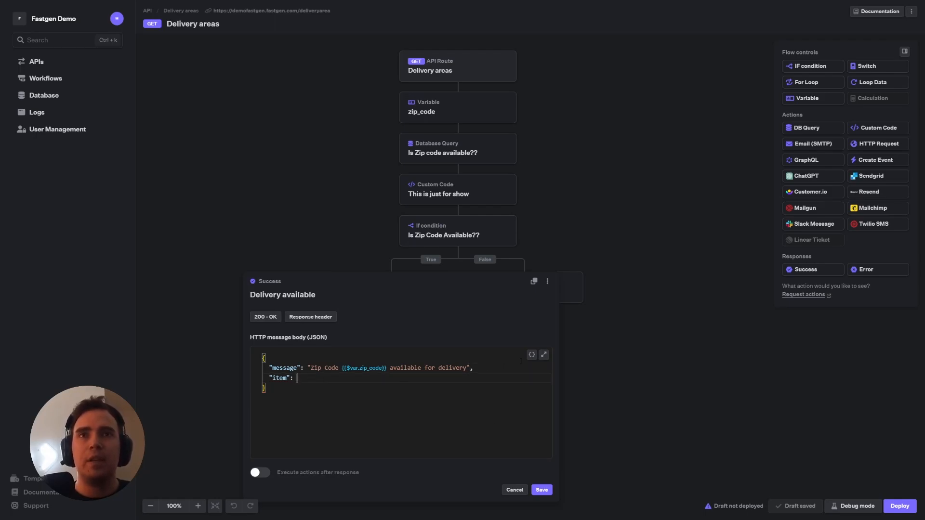
text("{{$query.)
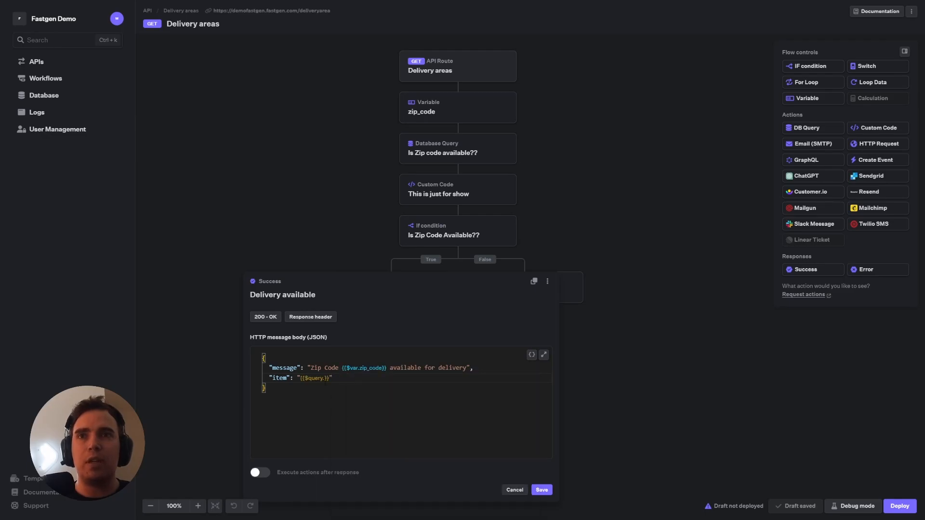
click(316, 378)
text(items)
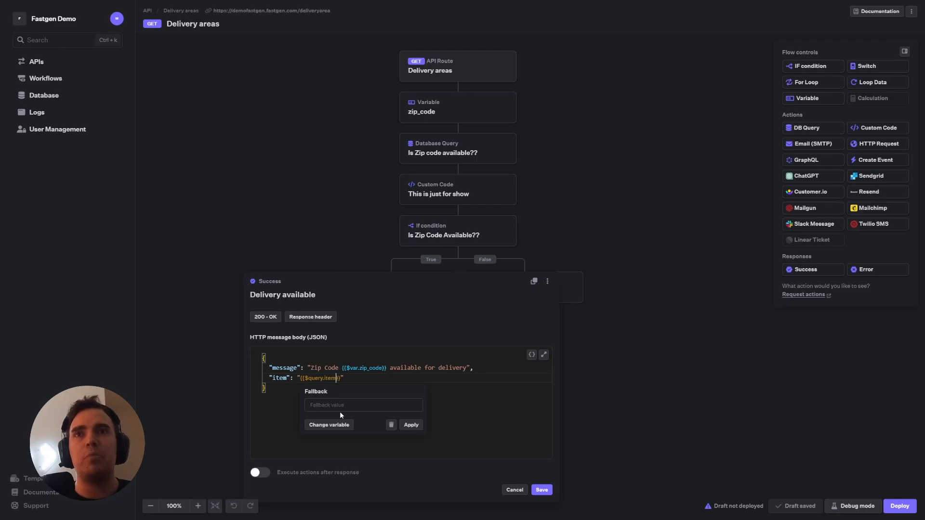
click(541, 489)
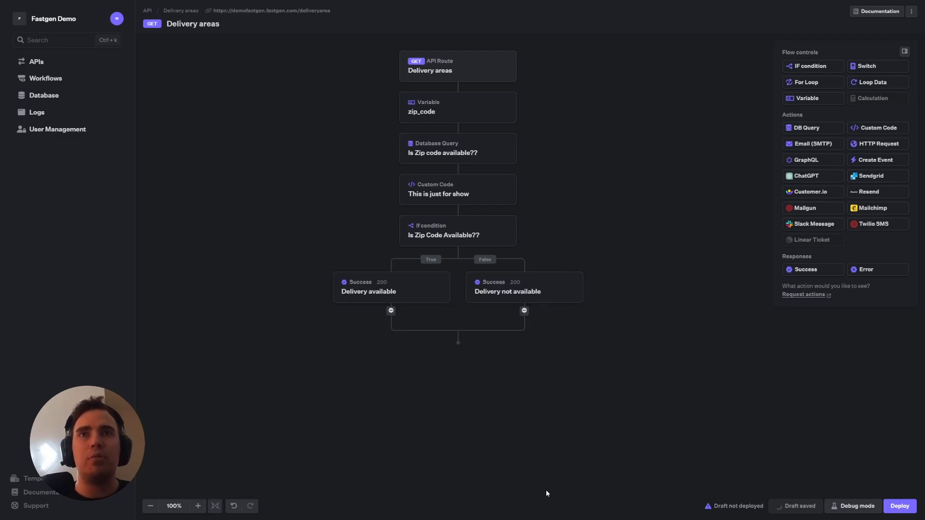
In debug mode add query parameter item=banana and send a test request to the draft route
click(856, 506)
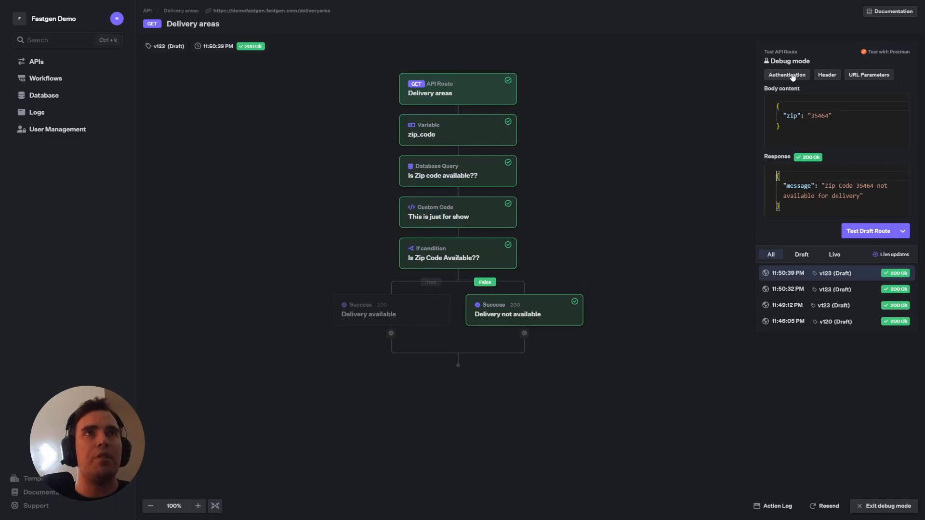
click(868, 75)
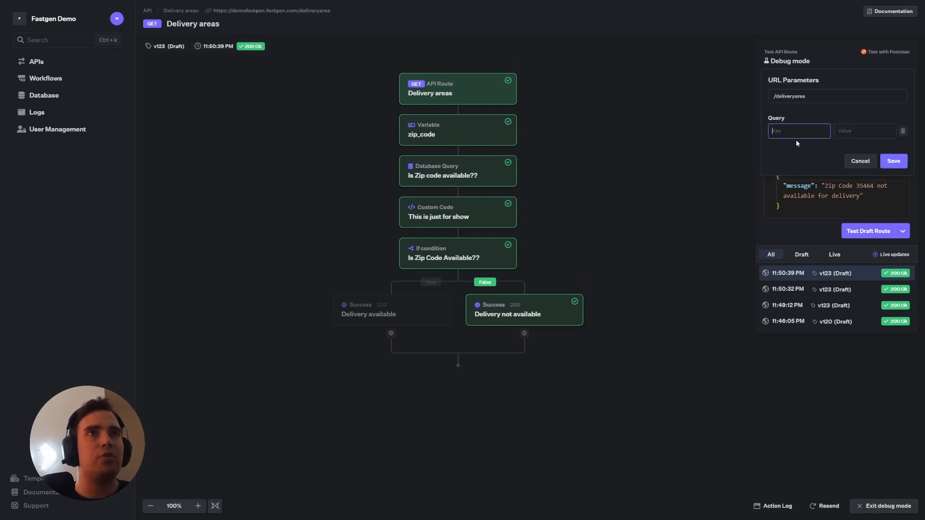
text(item)
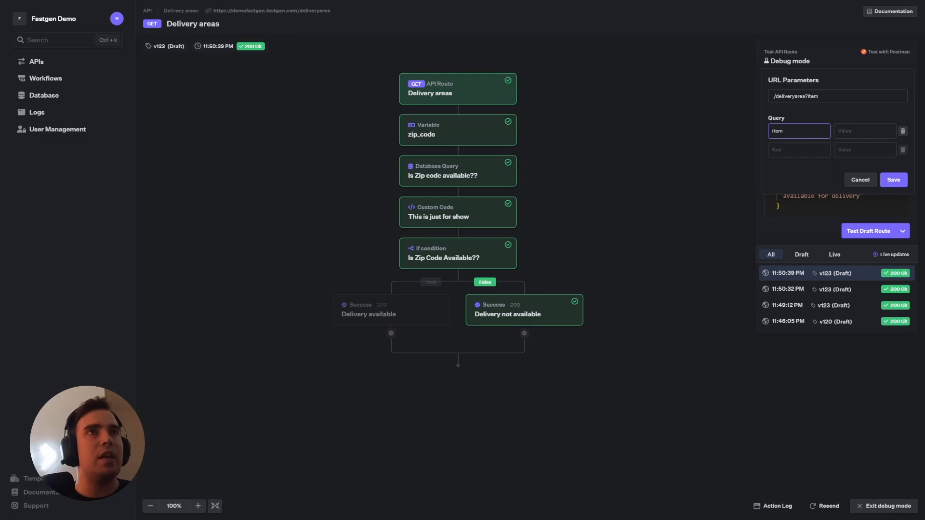
click(865, 131)
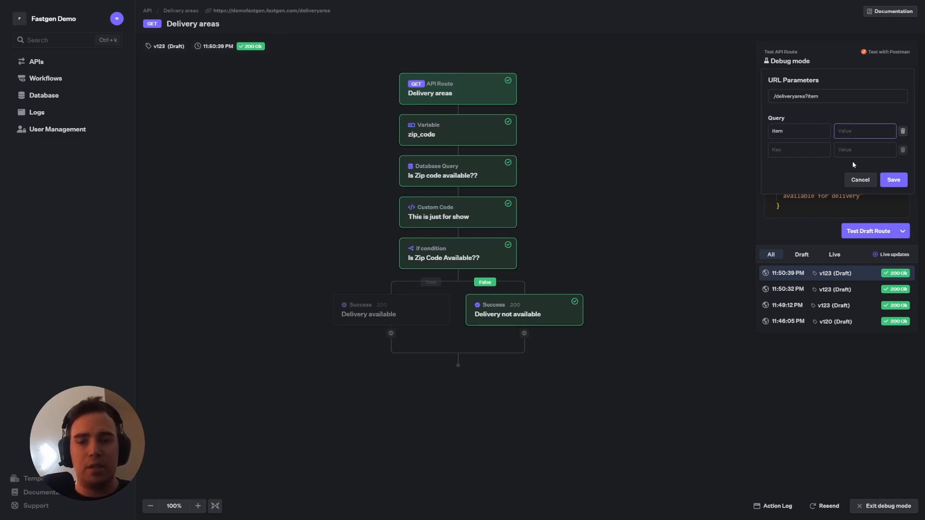
text(banana)
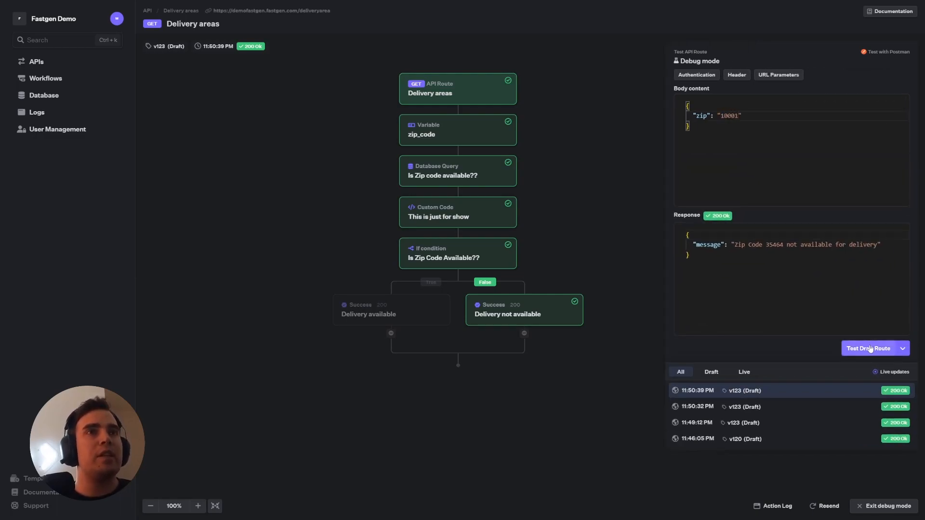
click(867, 348)
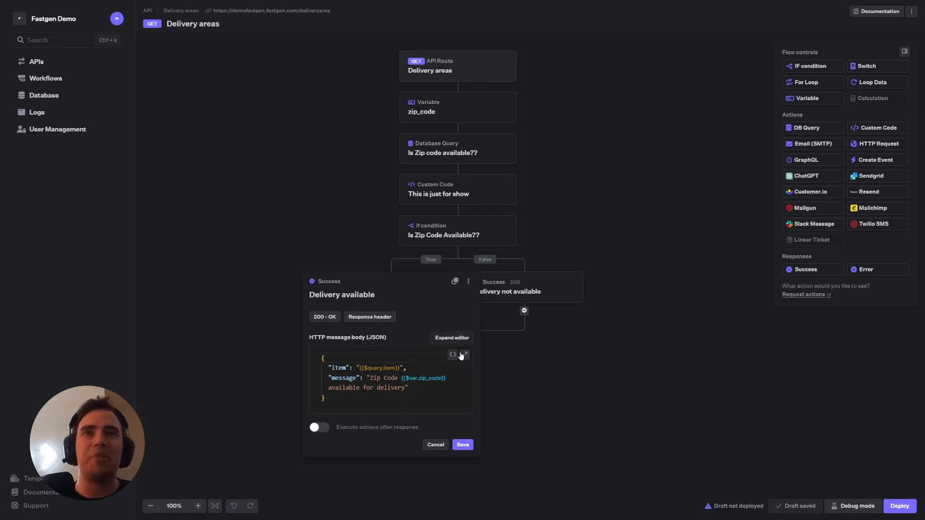
click(435, 444)
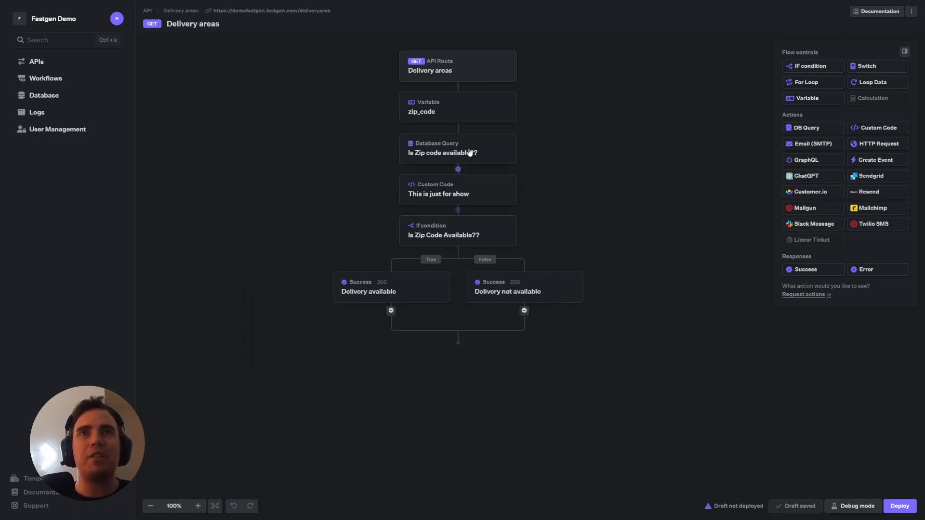
click(457, 111)
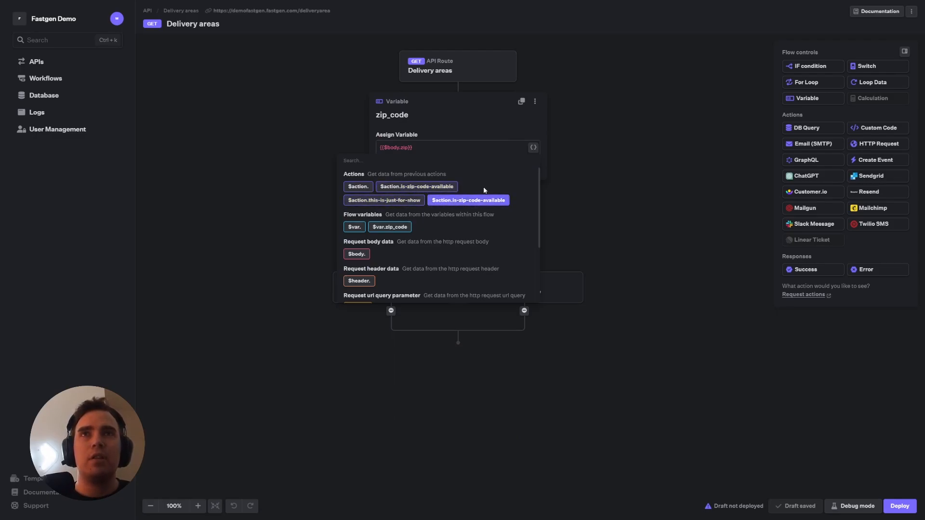
scroll(down, 3)
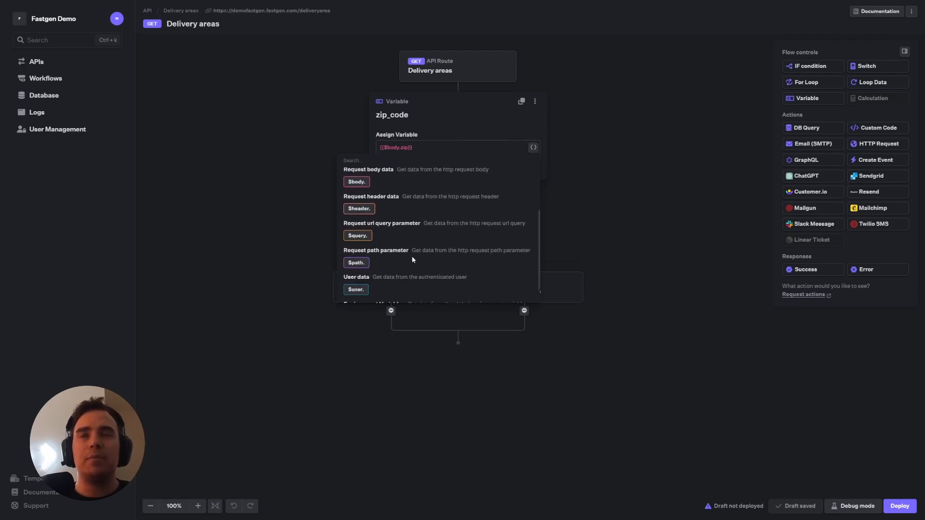
scroll(up, 3)
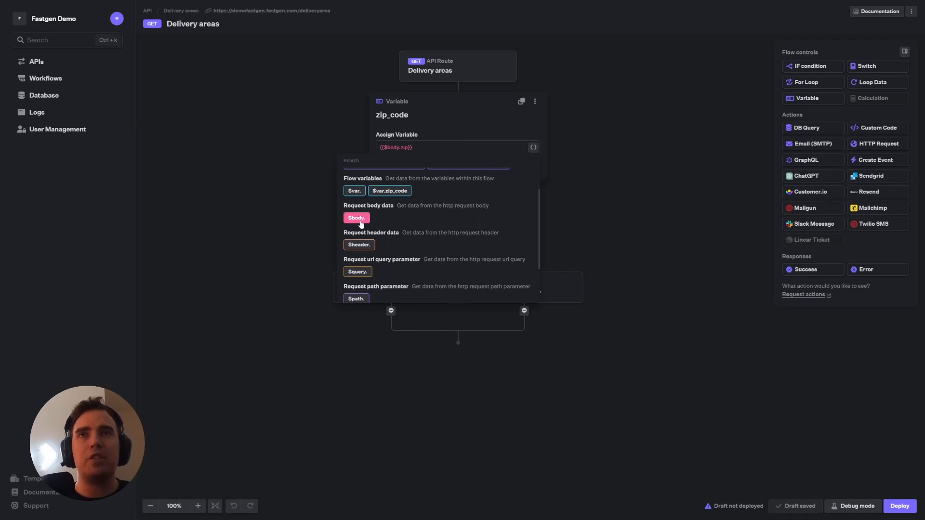
scroll(down, 3)
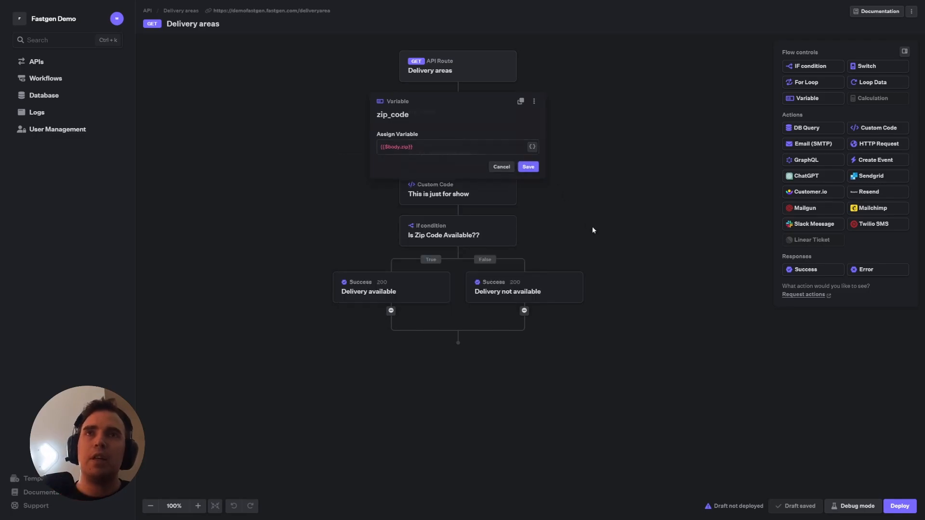
click(527, 167)
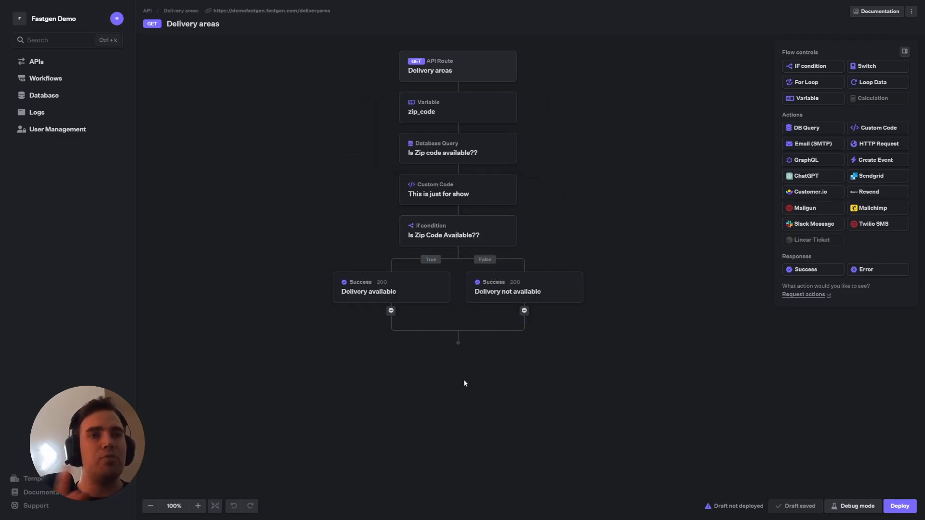